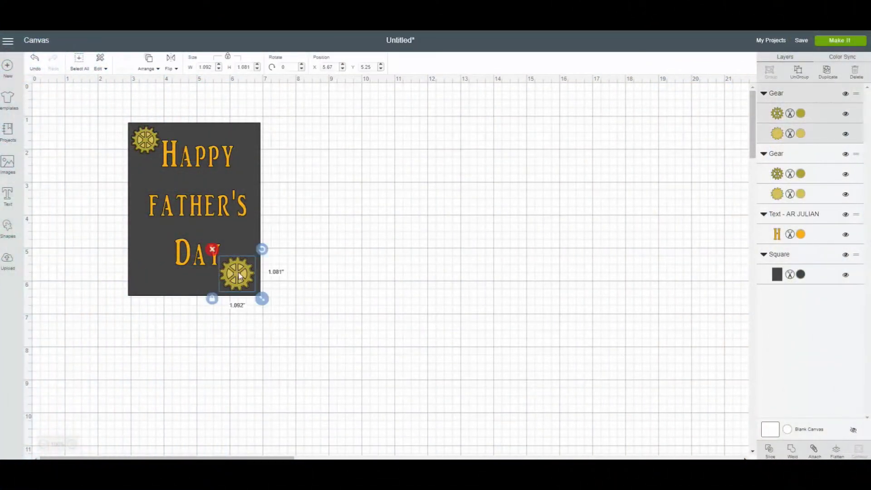
- Drag both gold gears off the card onto the canvas, leaving only the Happy Father's Day text
drag(238, 274, 351, 261)
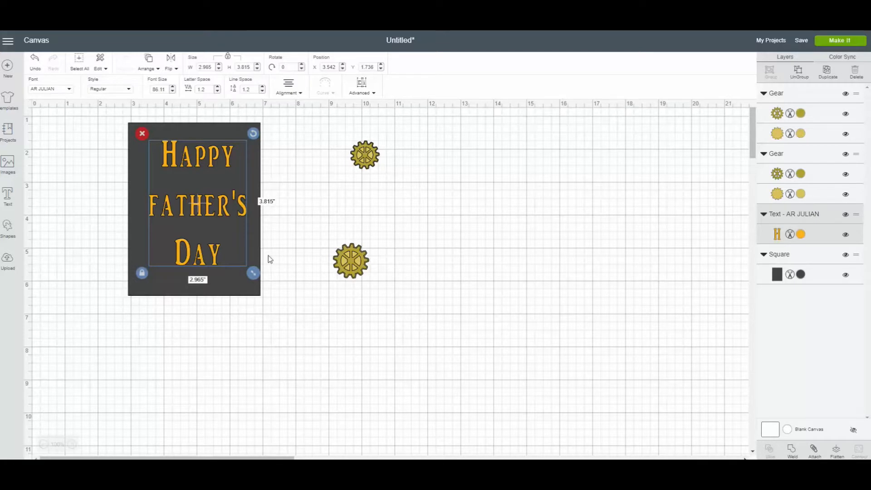
drag(253, 273, 266, 304)
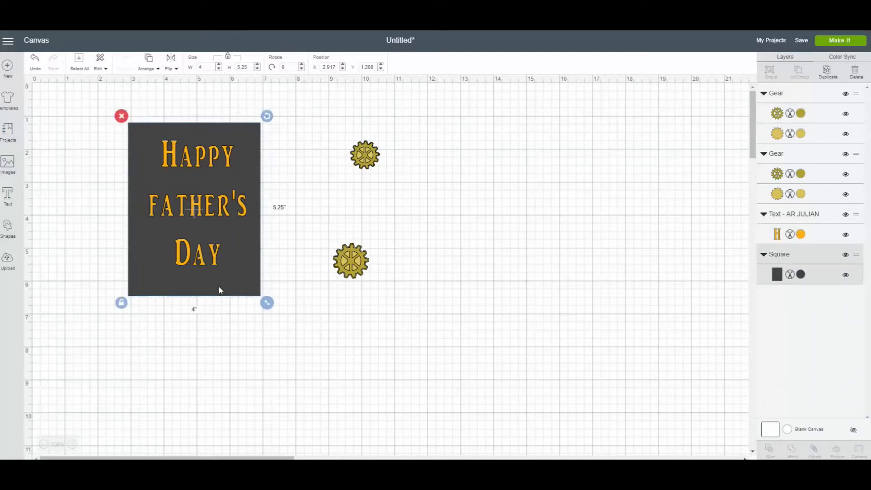
click(245, 66)
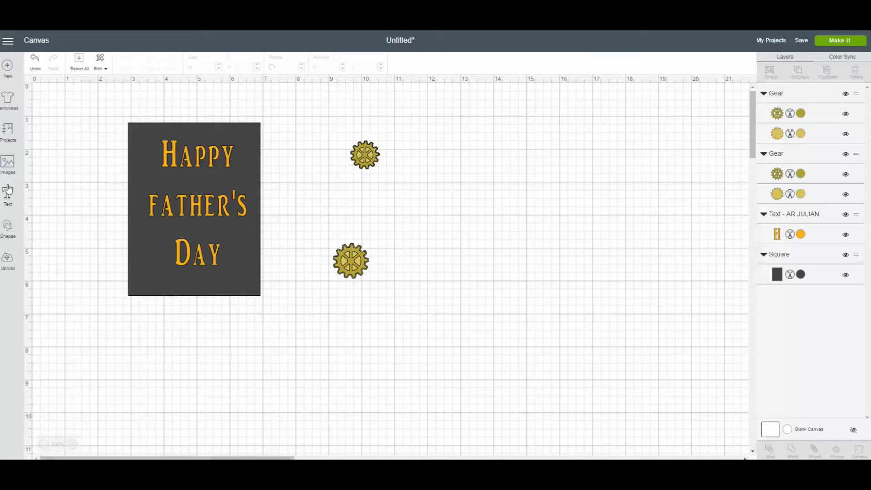
- Scroll the 'gear' image results and select the orange spoked gear for insertion
click(8, 165)
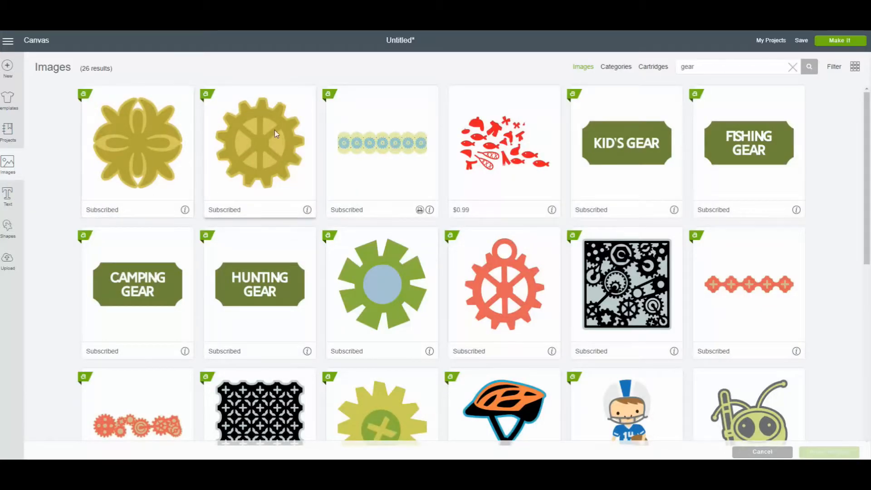
scroll(down, 3)
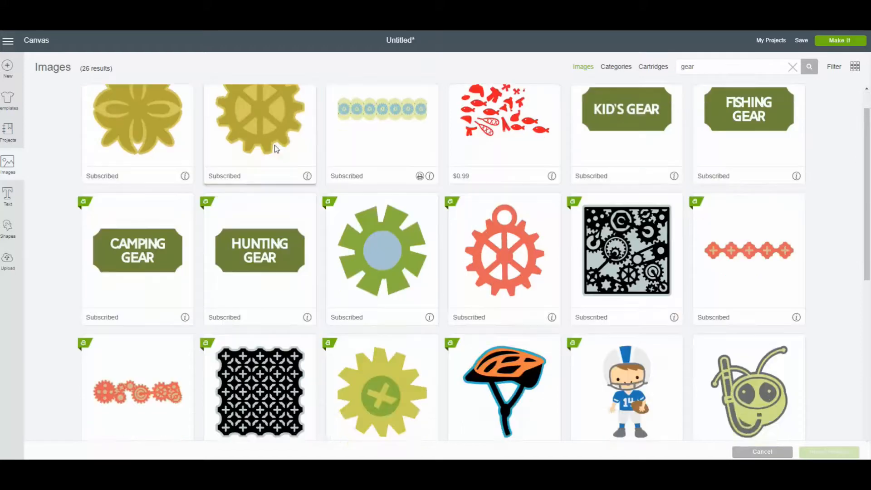
scroll(down, 3)
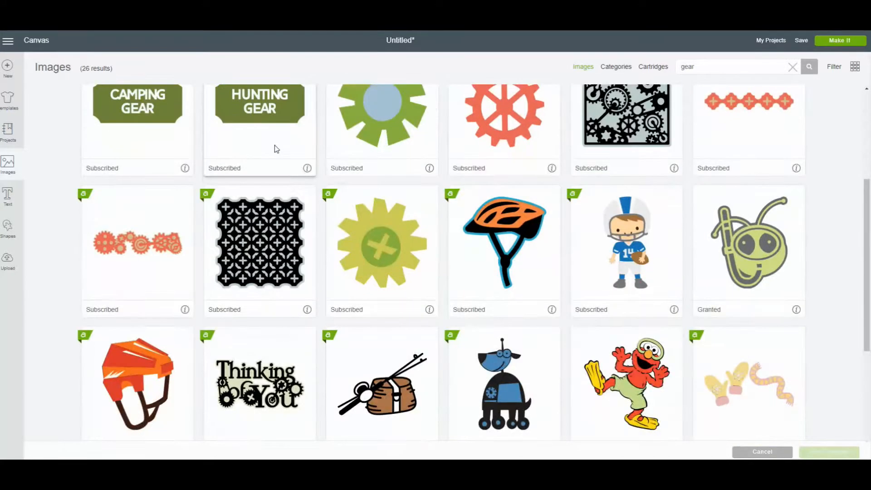
scroll(down, 3)
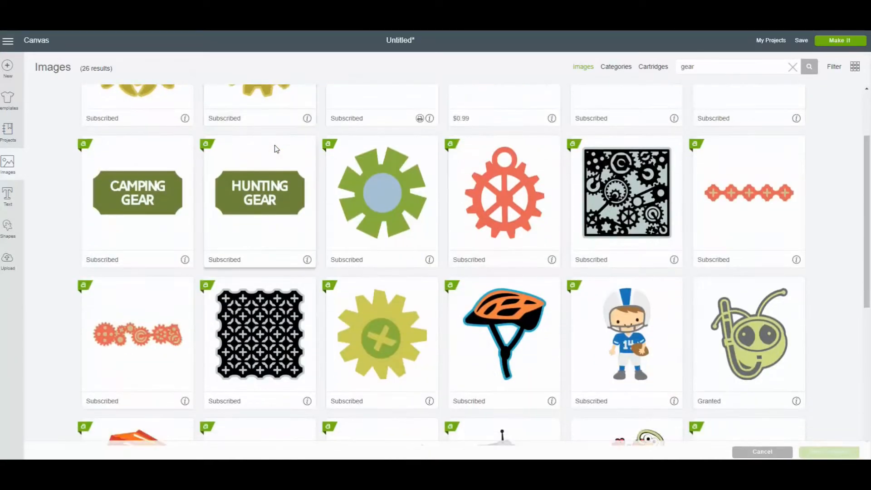
mouse_move(507, 204)
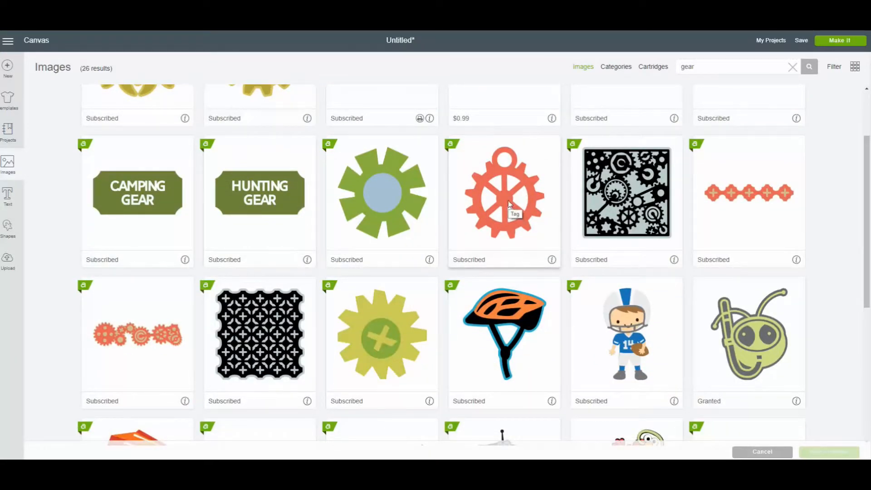
click(503, 191)
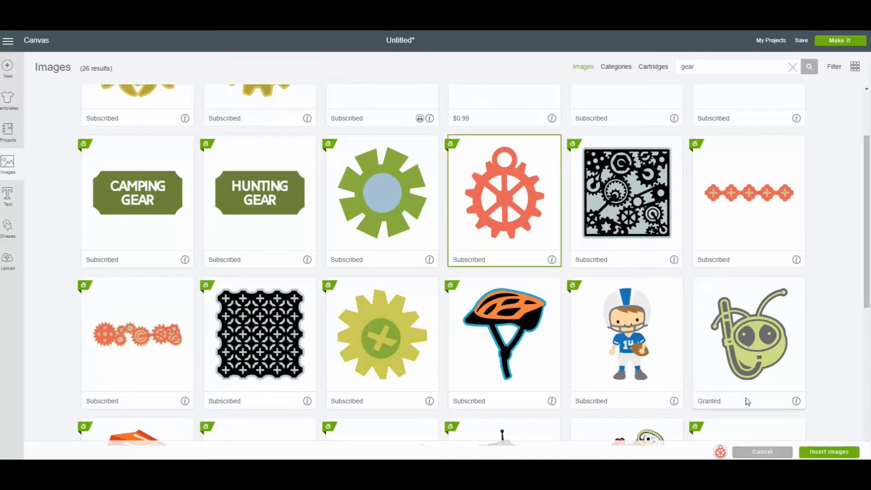
- Insert the orange gear, shrink it to about one inch and place it left of the word Day
click(828, 452)
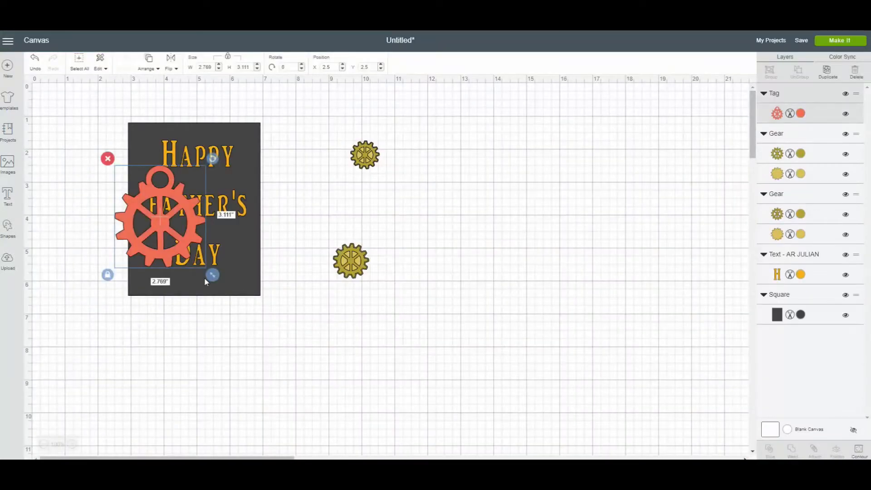
drag(212, 274, 170, 228)
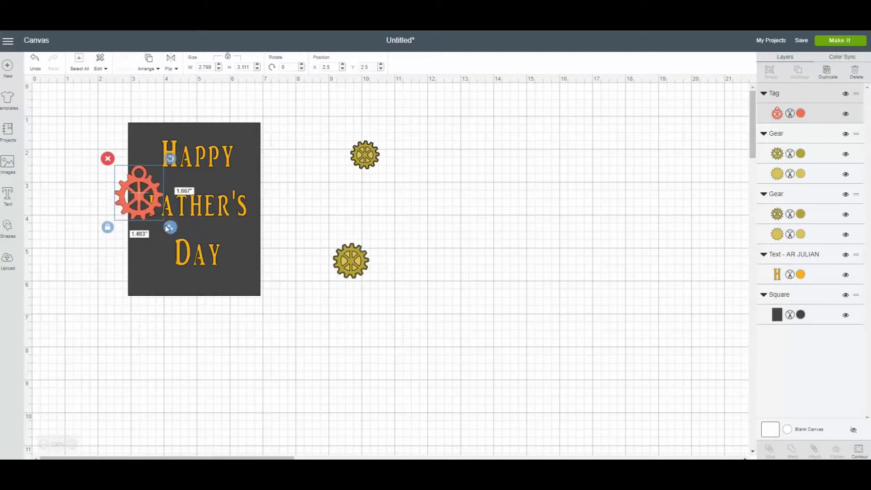
drag(170, 227, 153, 209)
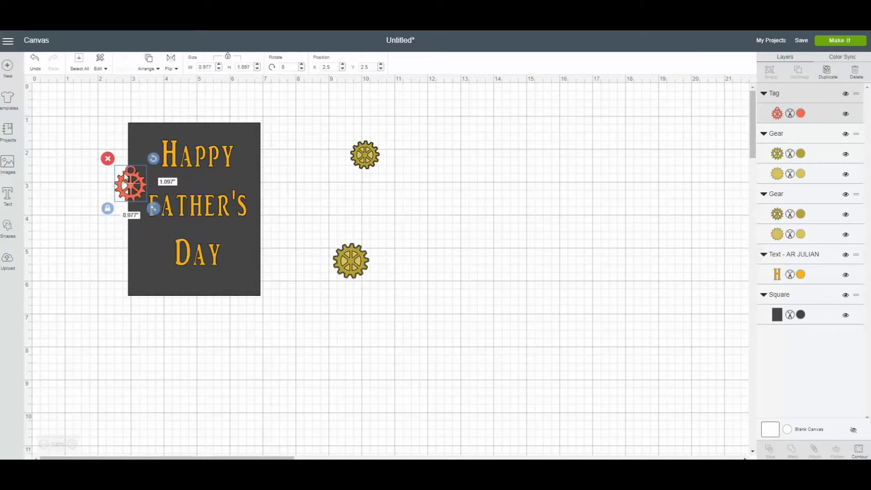
drag(131, 184, 154, 247)
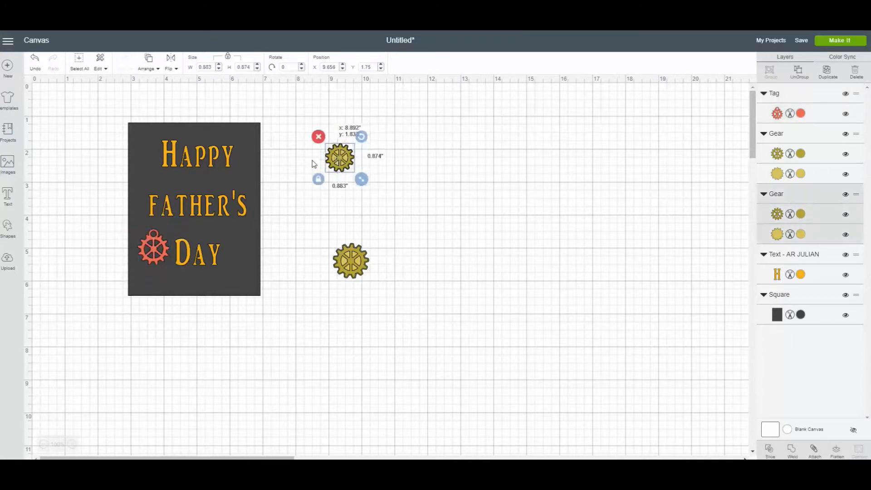
- Place one gold gear at the card's top-left corner and the other at the right edge beside Day
drag(341, 157, 146, 141)
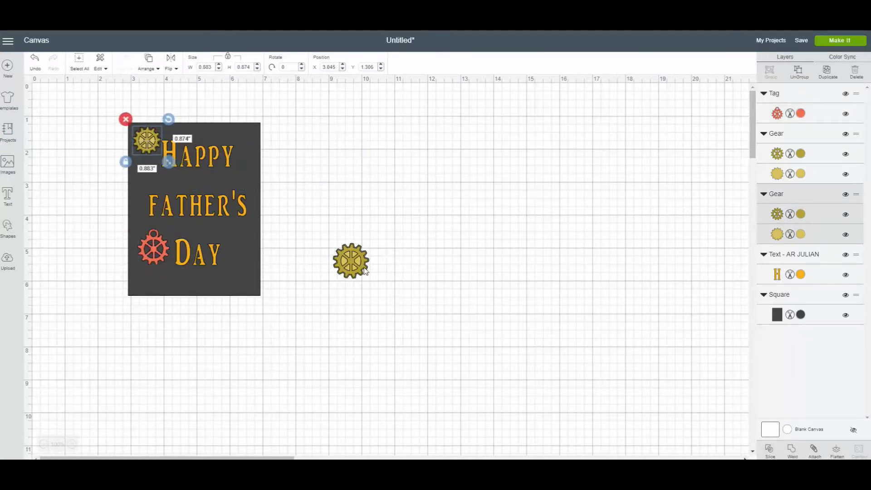
drag(351, 262, 240, 243)
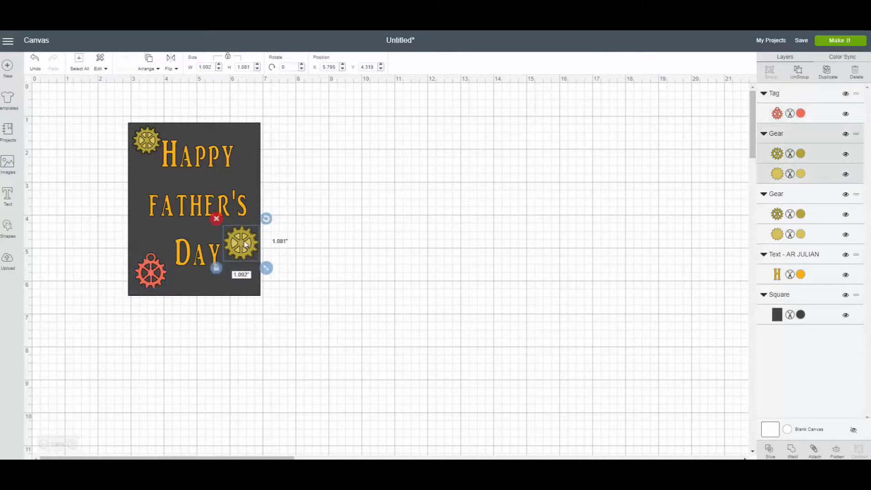
drag(241, 243, 244, 243)
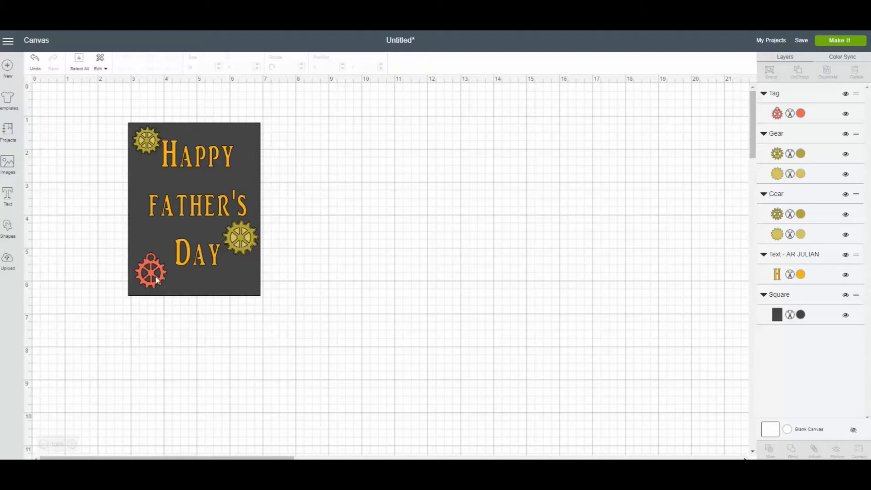
mouse_move(156, 279)
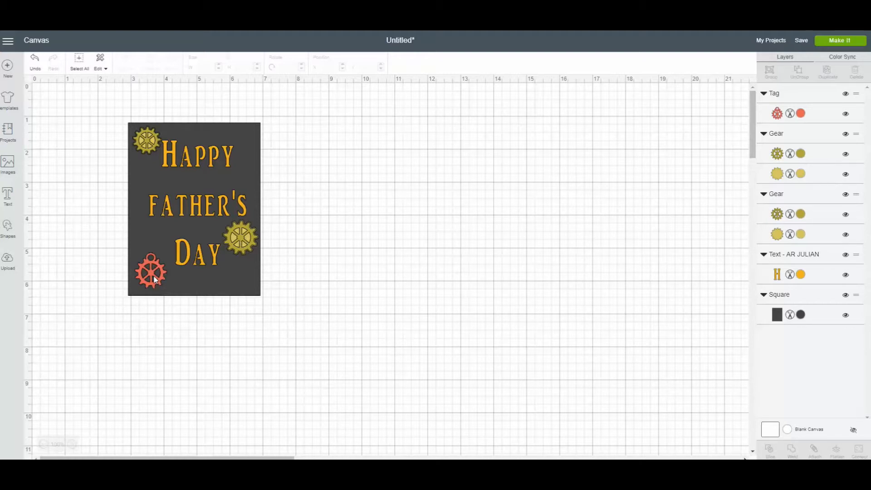
- Enlarge the orange gear beside Day and move a gold gear into the card's bottom-right corner
click(150, 273)
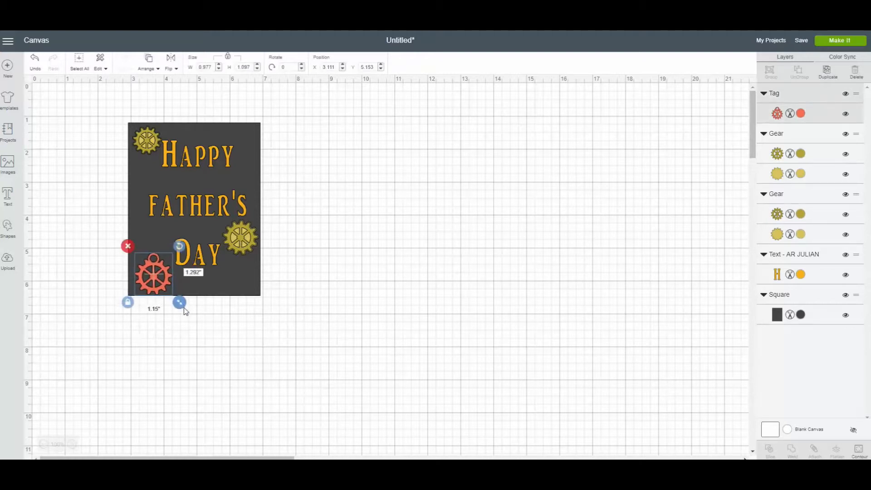
drag(179, 302, 178, 293)
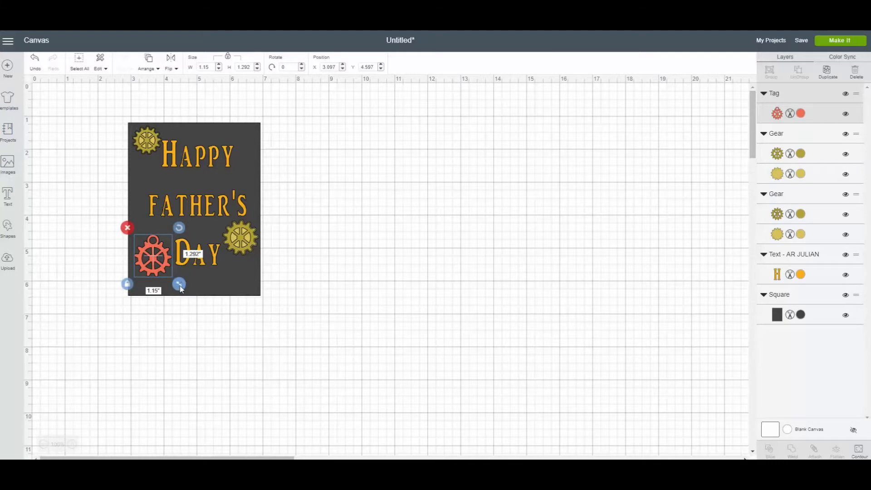
drag(179, 284, 181, 286)
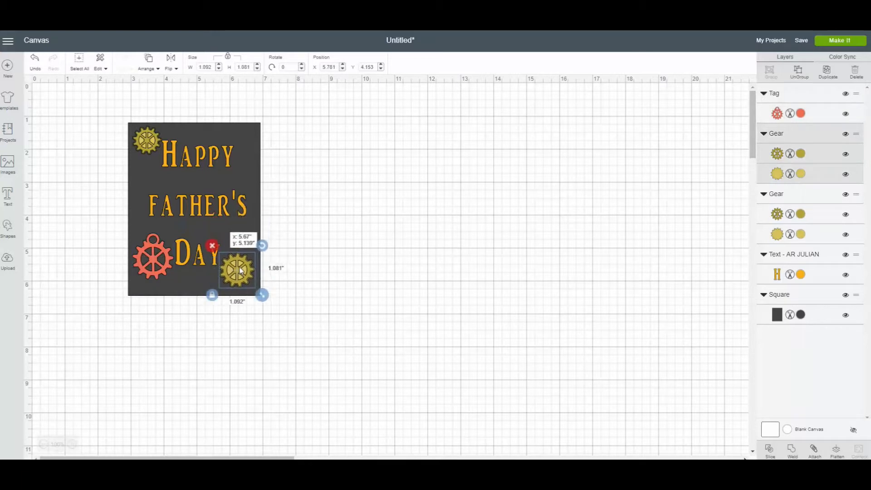
drag(238, 268, 240, 274)
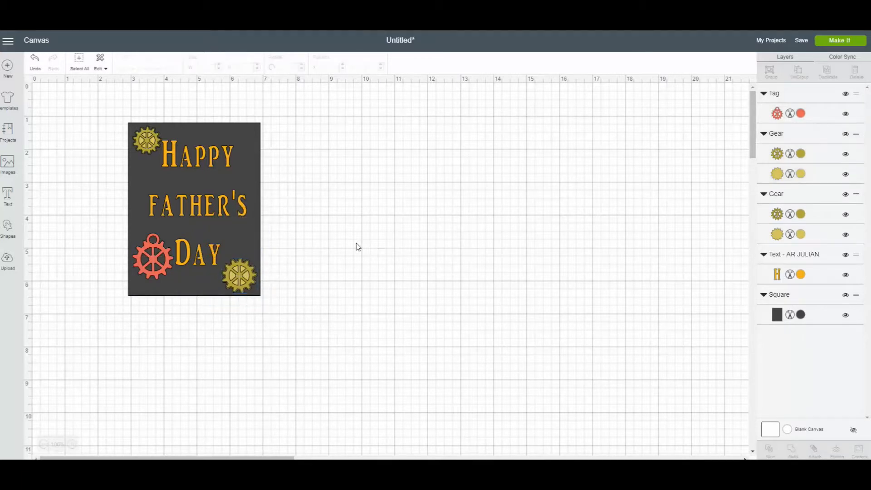
click(146, 140)
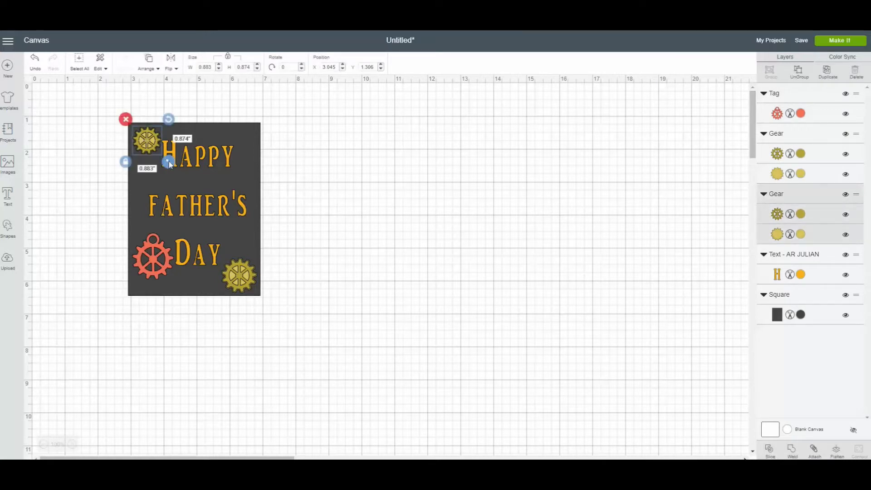
- Paste a copy of the gold gear, shrink it slightly and tuck it into the top-right corner
right_click(146, 142)
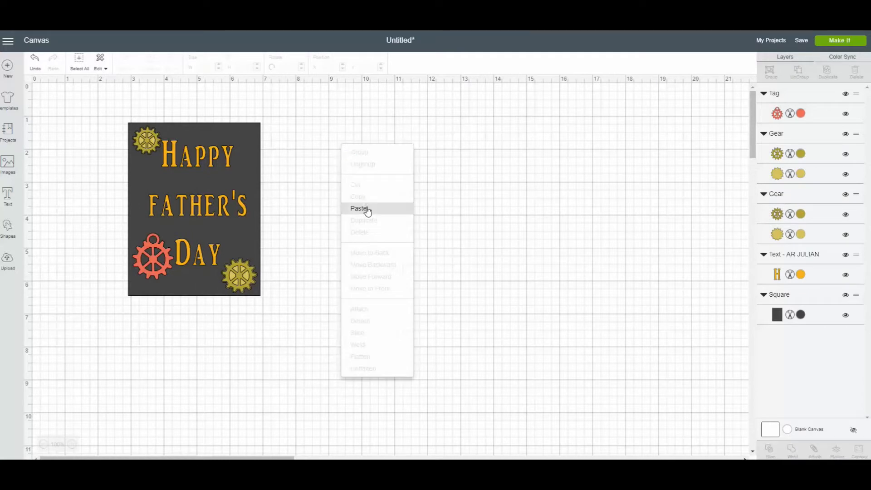
click(360, 209)
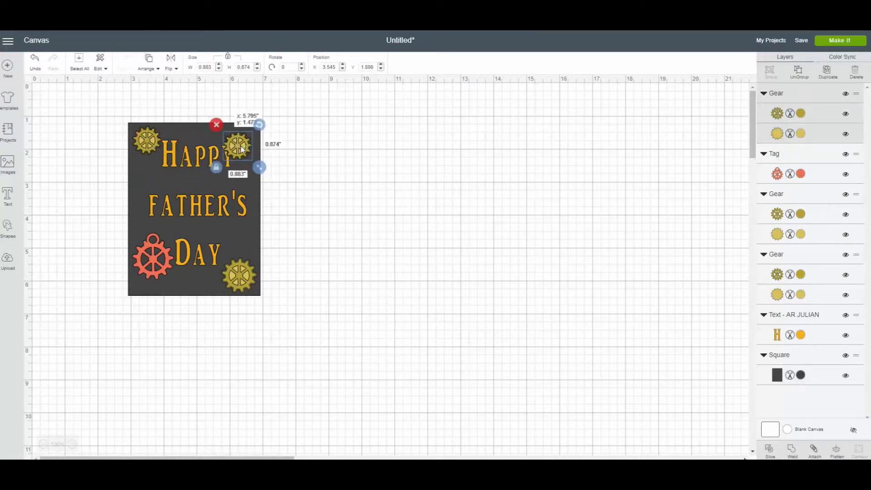
drag(259, 167, 264, 160)
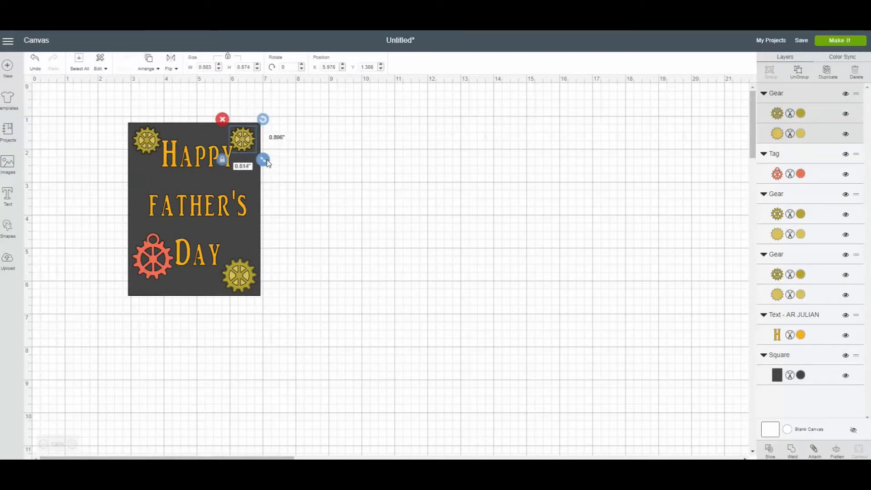
drag(263, 160, 256, 156)
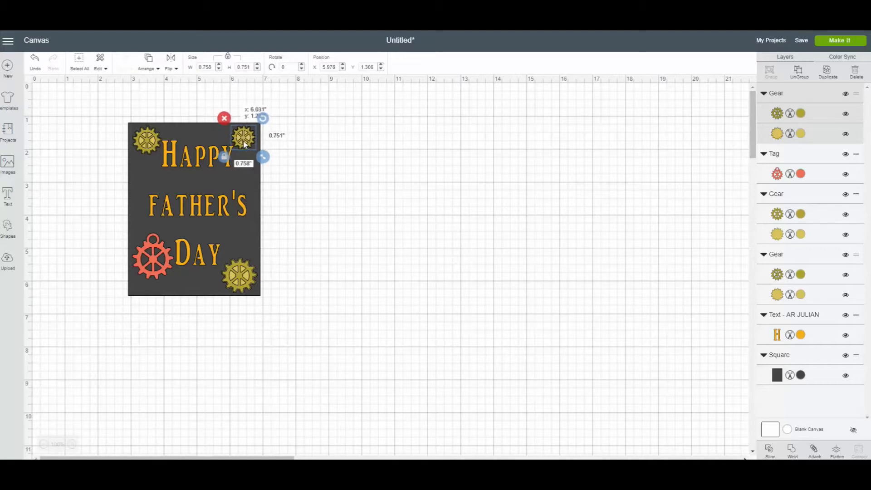
drag(243, 138, 246, 138)
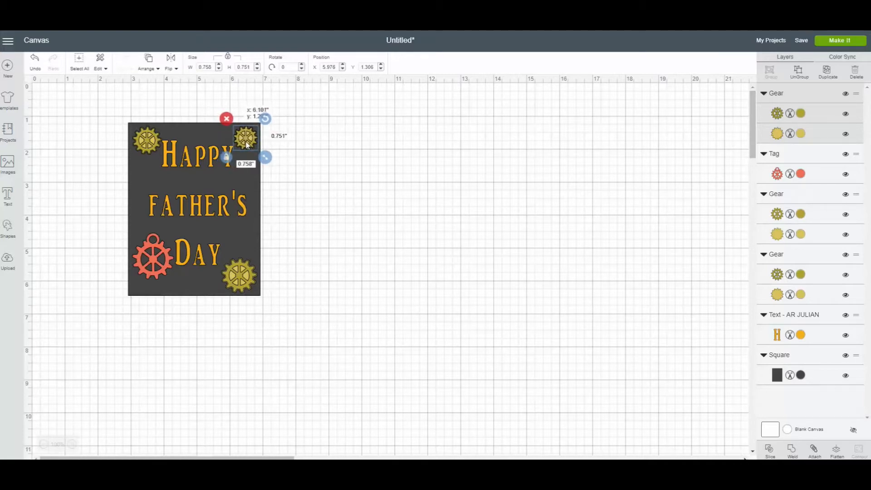
- Drag the four gears off the card onto the blank canvas beside it
click(154, 257)
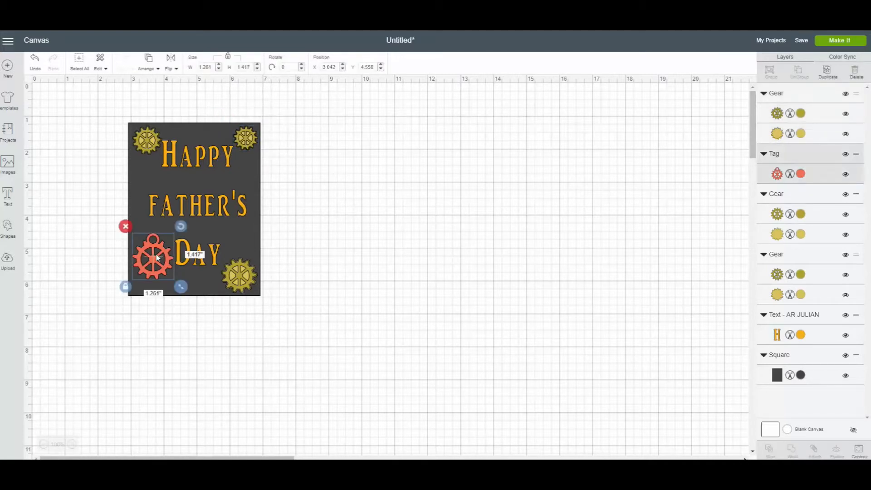
drag(152, 258, 341, 171)
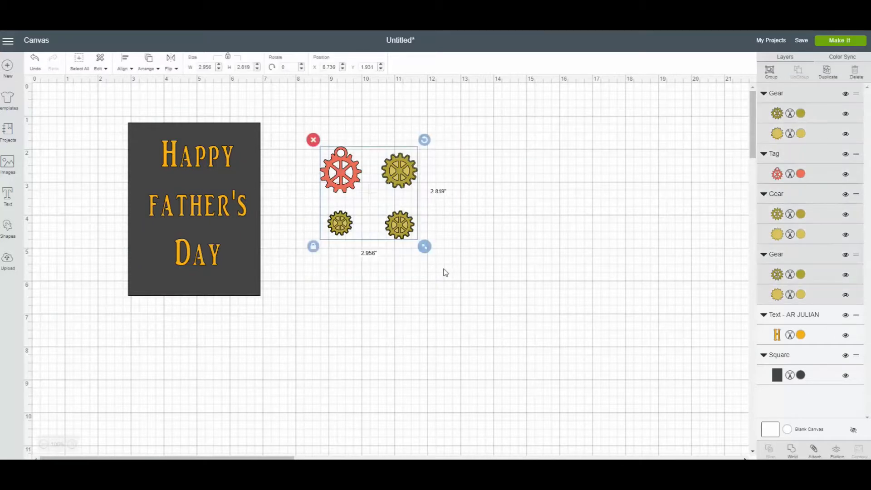
- Attach the four selected gears into one set sharing the gold color
click(815, 451)
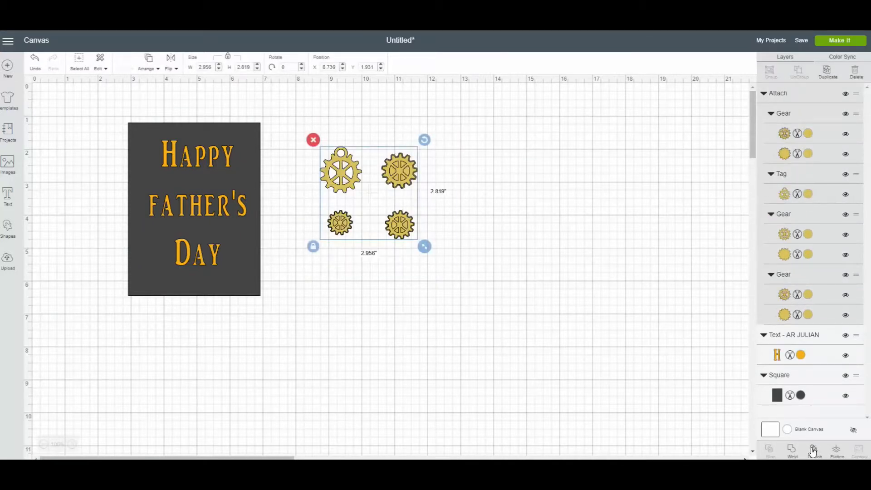
mouse_move(525, 316)
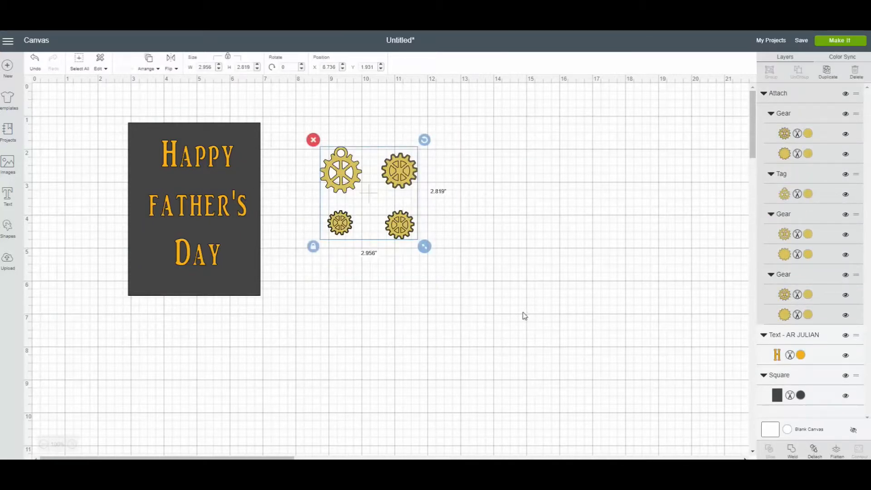
mouse_move(521, 315)
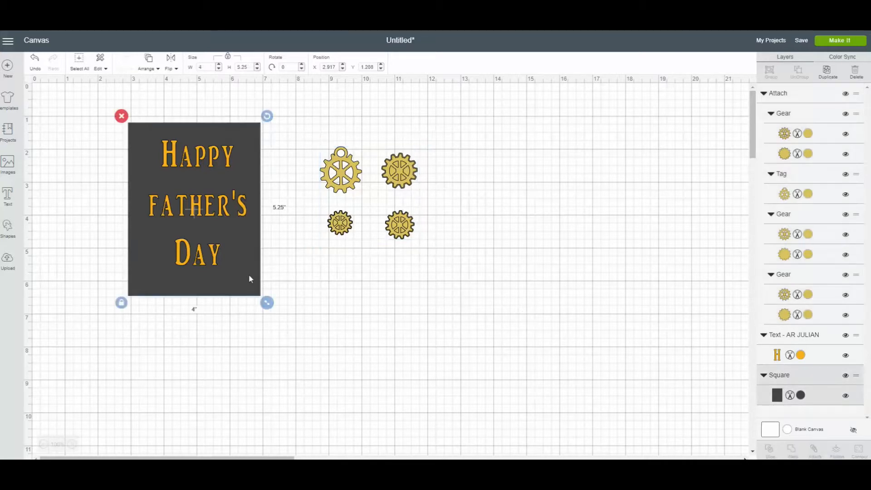
mouse_move(239, 273)
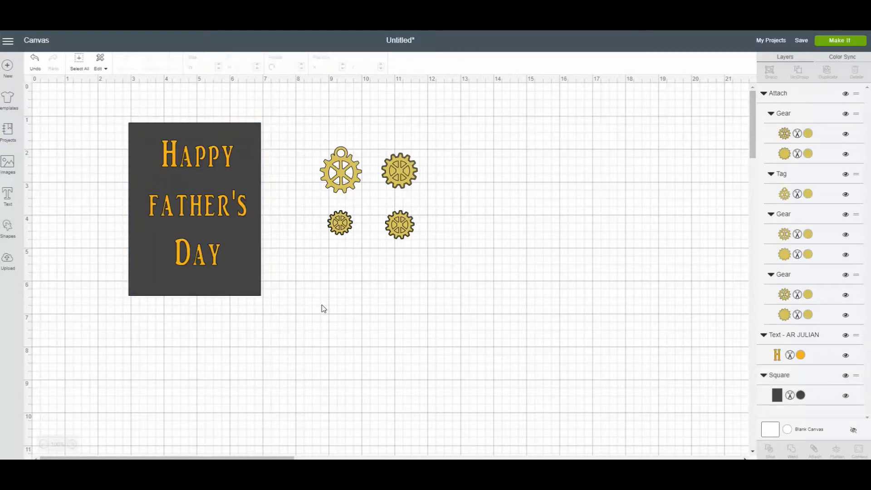
mouse_move(80, 128)
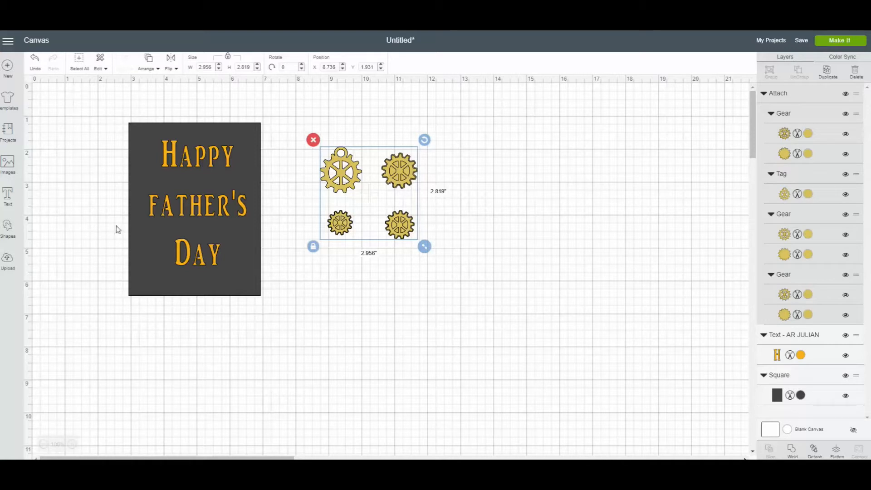
- Attach the greeting text to the dark card and send the project to the Prepare mats screen with Make It
click(86, 93)
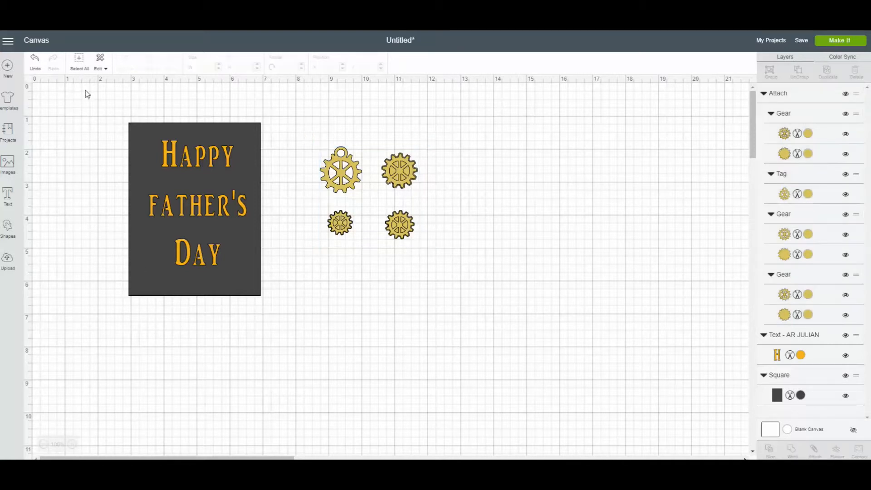
click(194, 208)
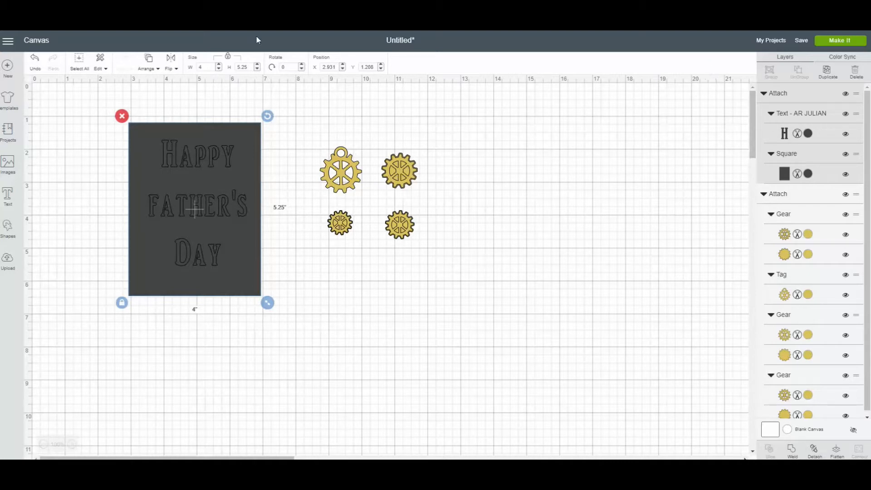
mouse_move(840, 43)
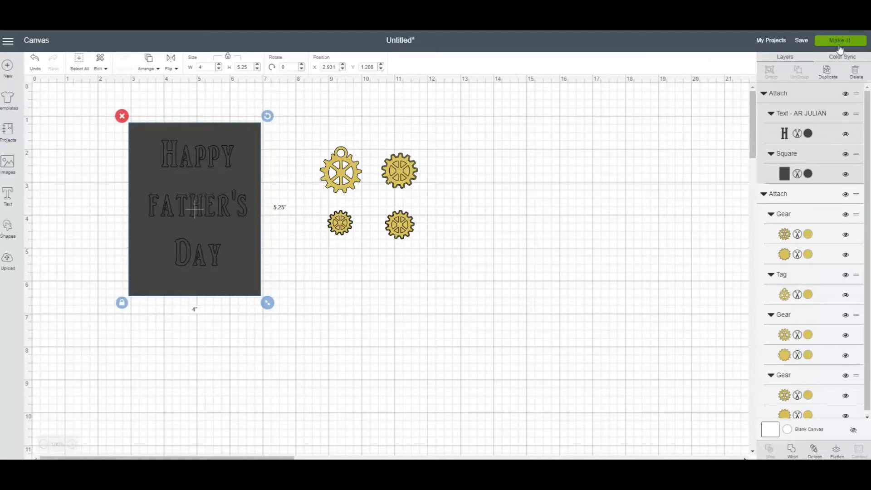
click(840, 39)
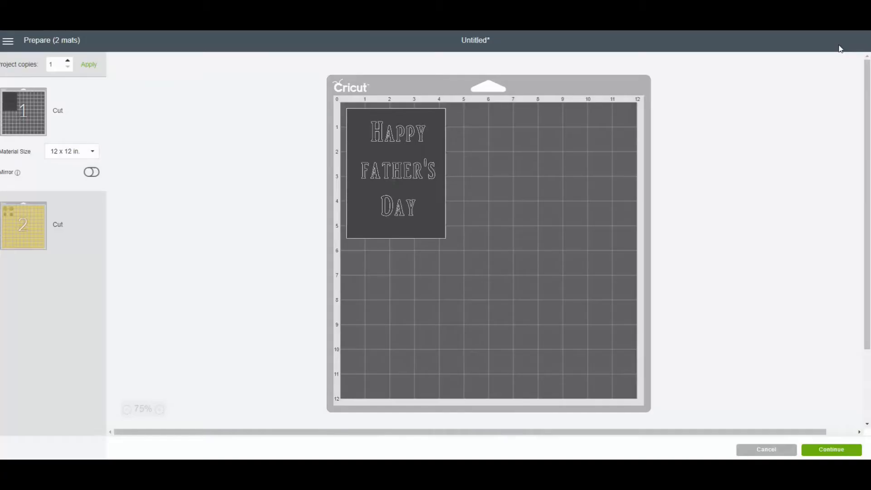
mouse_move(416, 157)
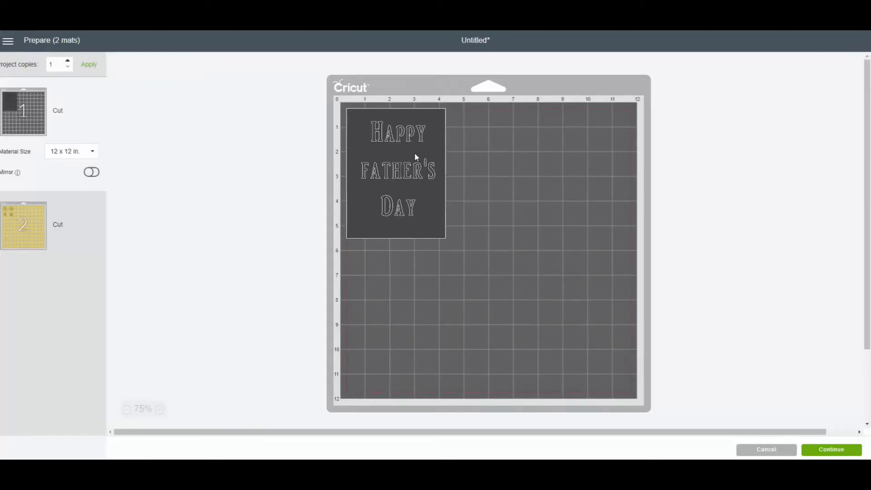